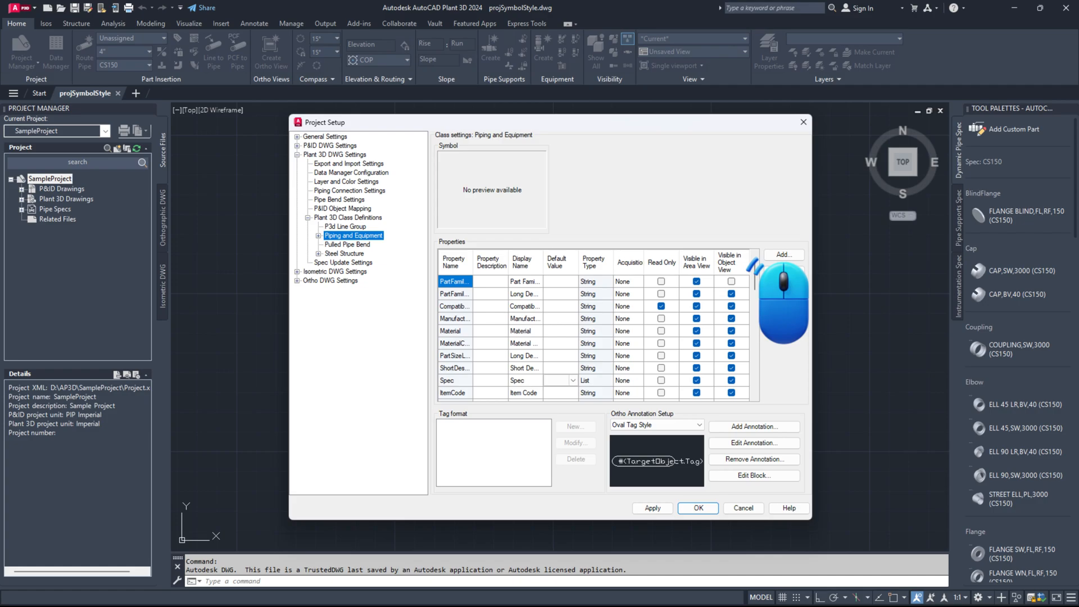
# Step: Add a LineNumberGroup property acquired from the P3d Line Group tag and confirm it
pyautogui.click(782, 255)
pyautogui.write('LineNumberGroup')
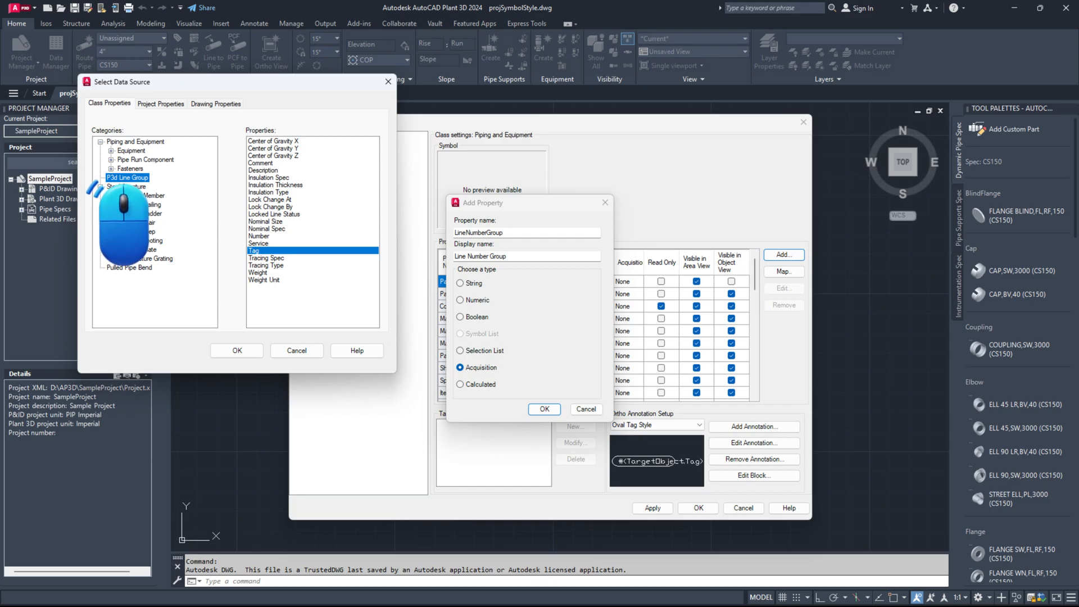
pyautogui.click(103, 186)
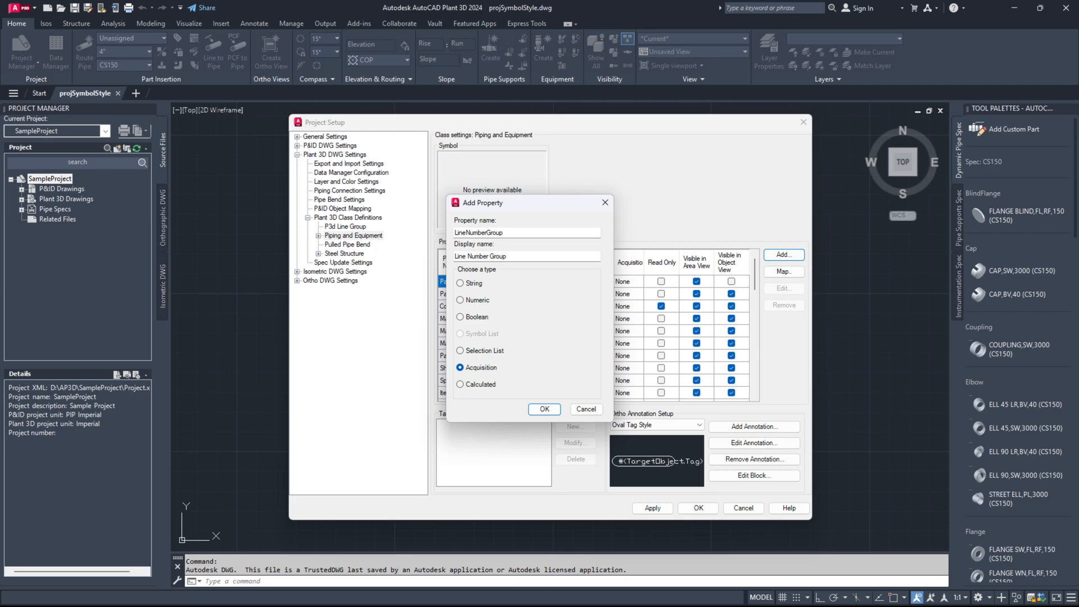
pyautogui.click(544, 409)
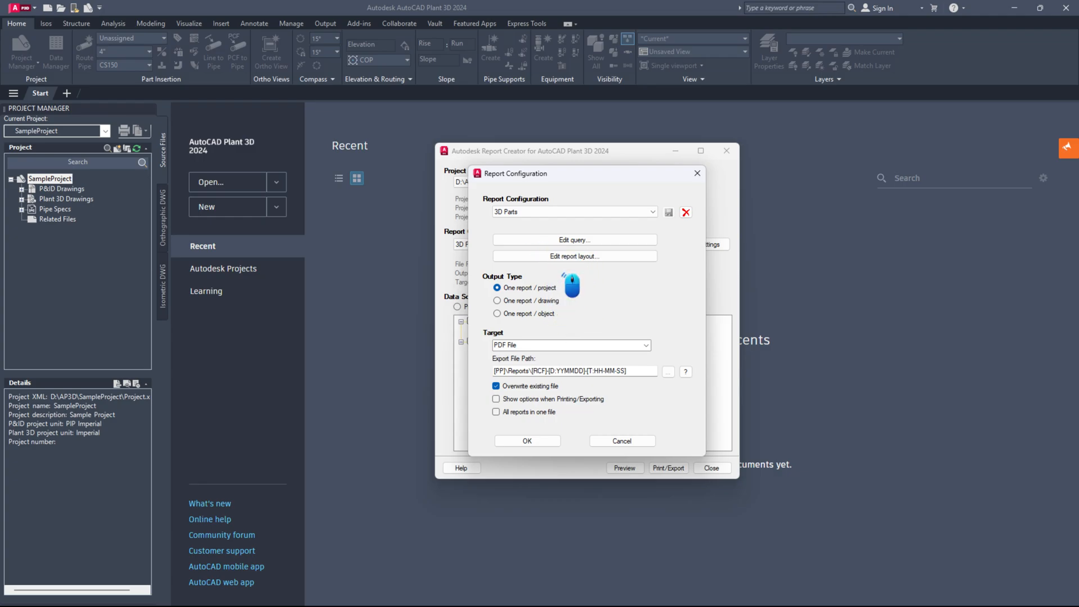
pyautogui.click(574, 239)
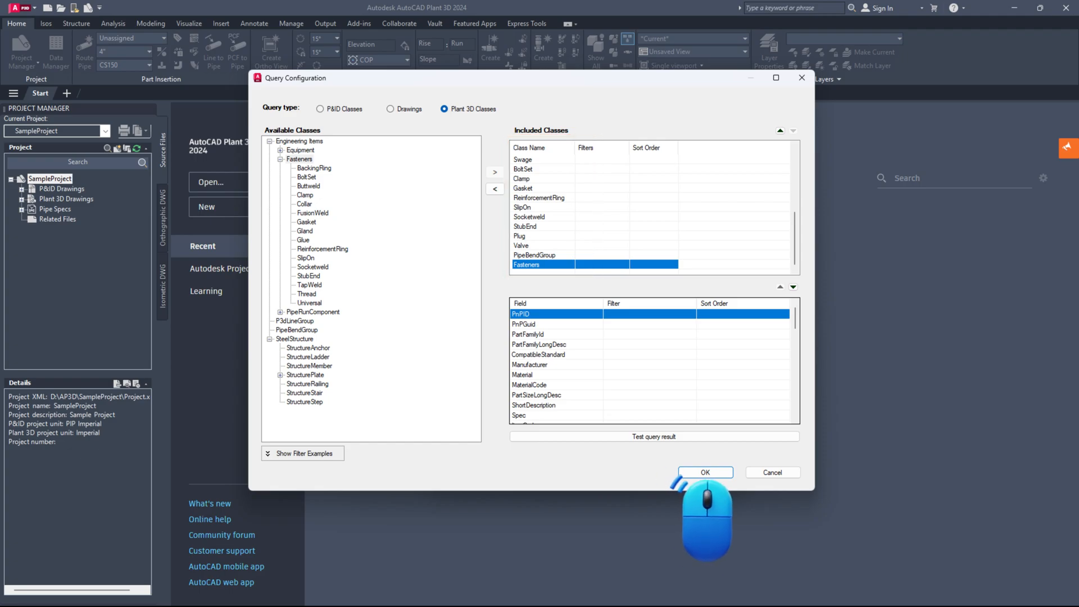
pyautogui.click(703, 472)
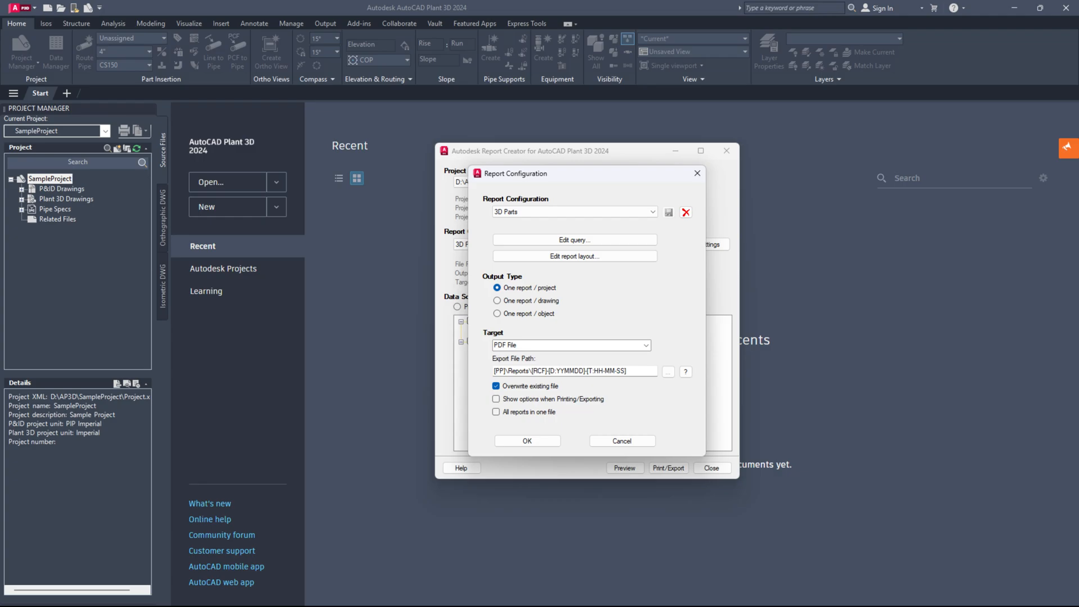
pyautogui.click(574, 255)
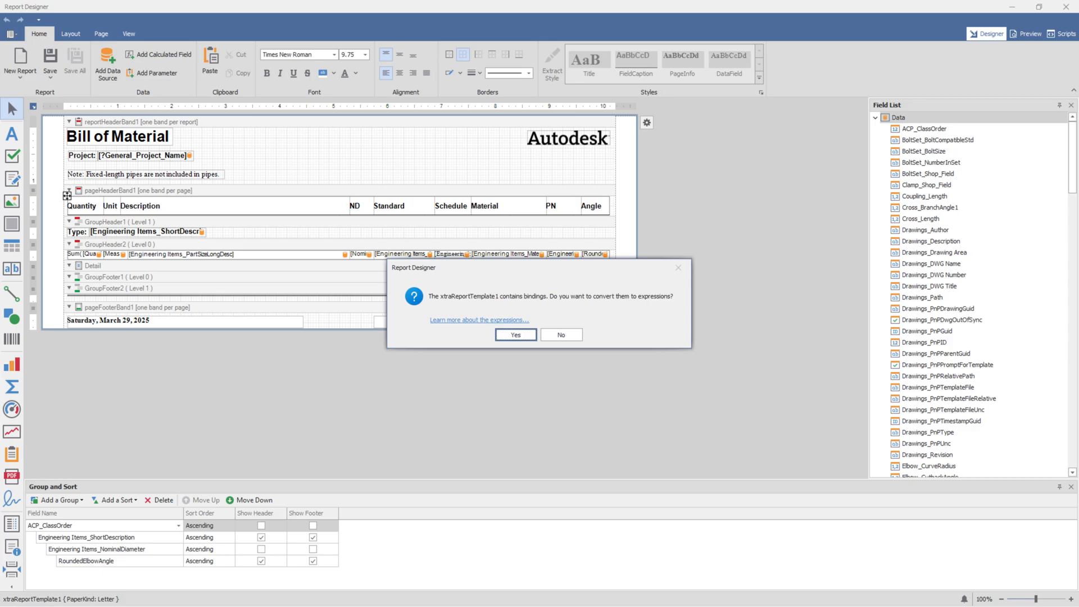
# Step: Convert the Bill of Material layout's bindings to expressions and show the designer panels
pyautogui.click(515, 335)
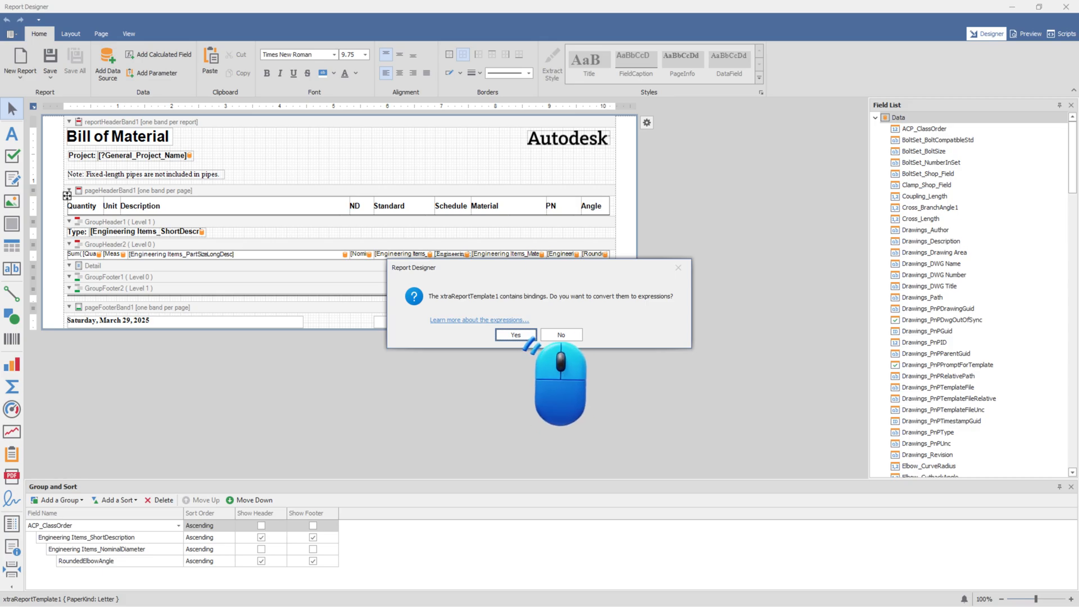
pyautogui.click(515, 335)
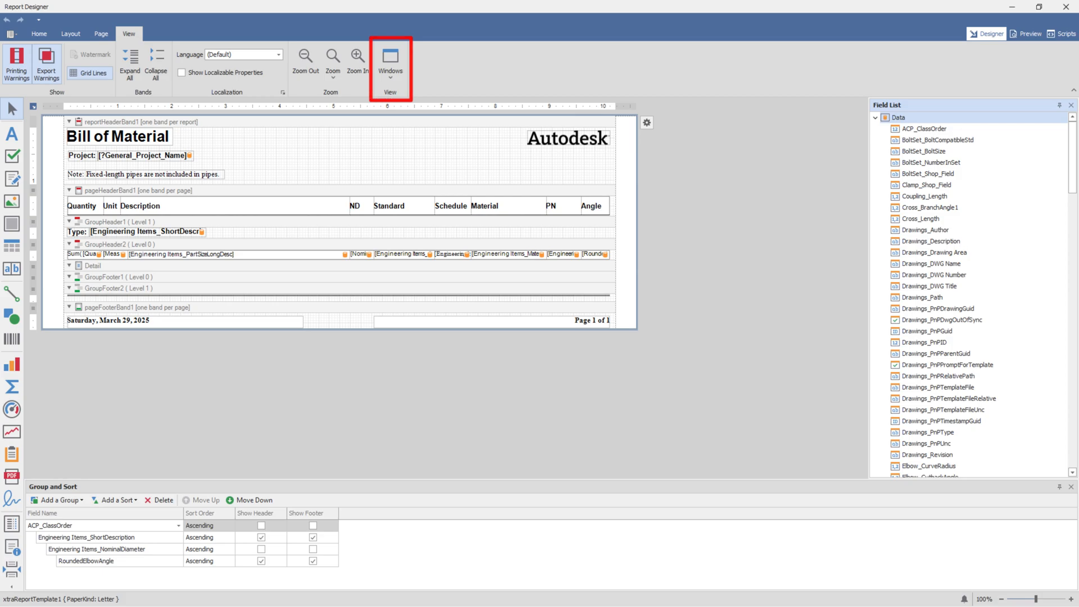
pyautogui.click(390, 62)
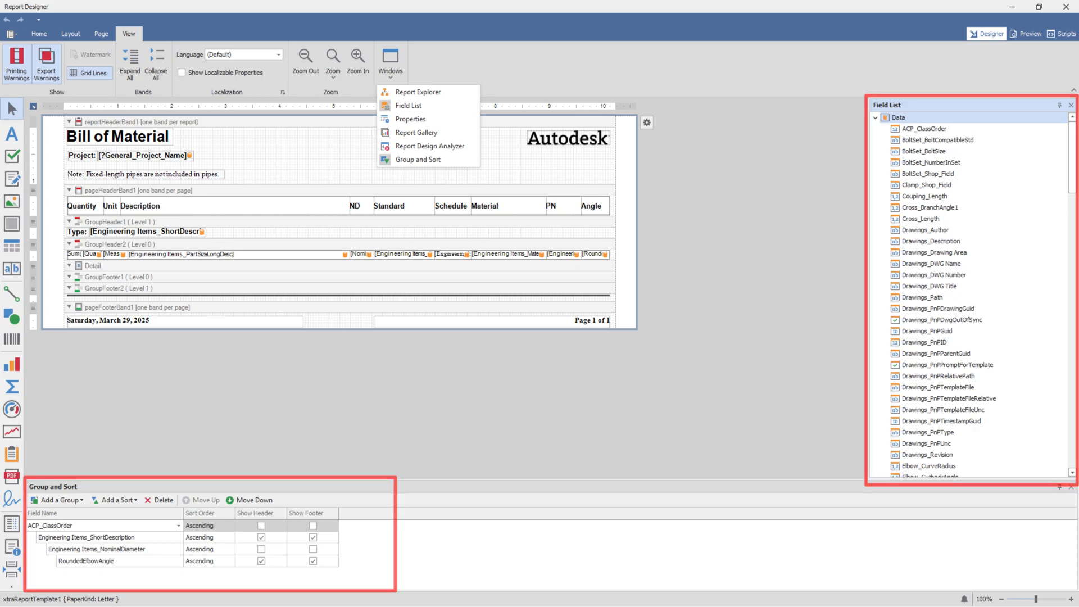
pyautogui.click(136, 230)
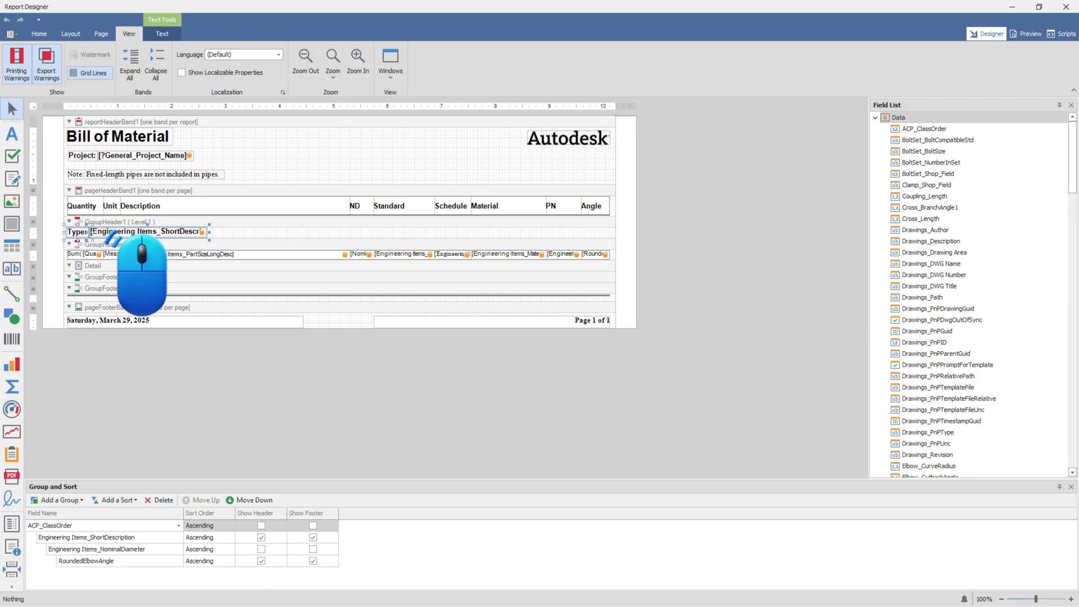
# Step: Bind the GroupHeader1 text box to the Engineering Items_Line Number Group field
pyautogui.press('Delete')
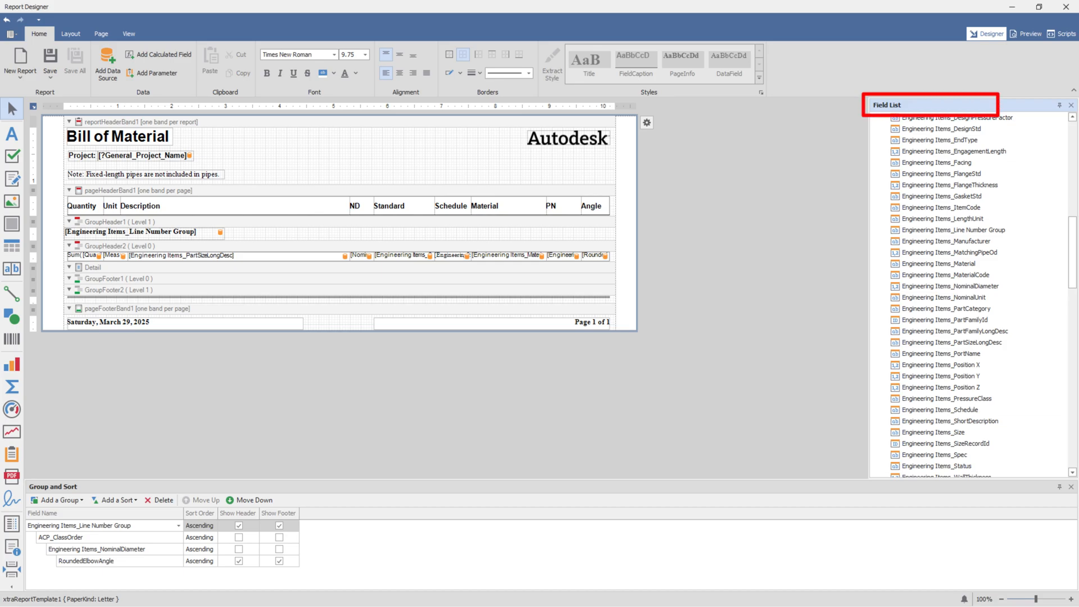
pyautogui.click(948, 229)
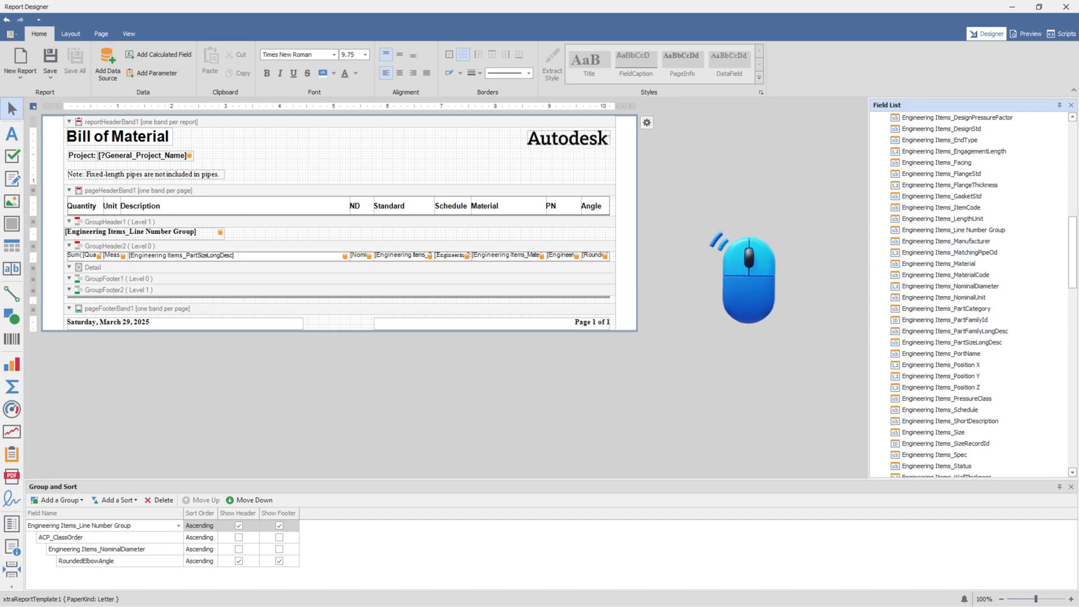
pyautogui.moveTo(351, 275)
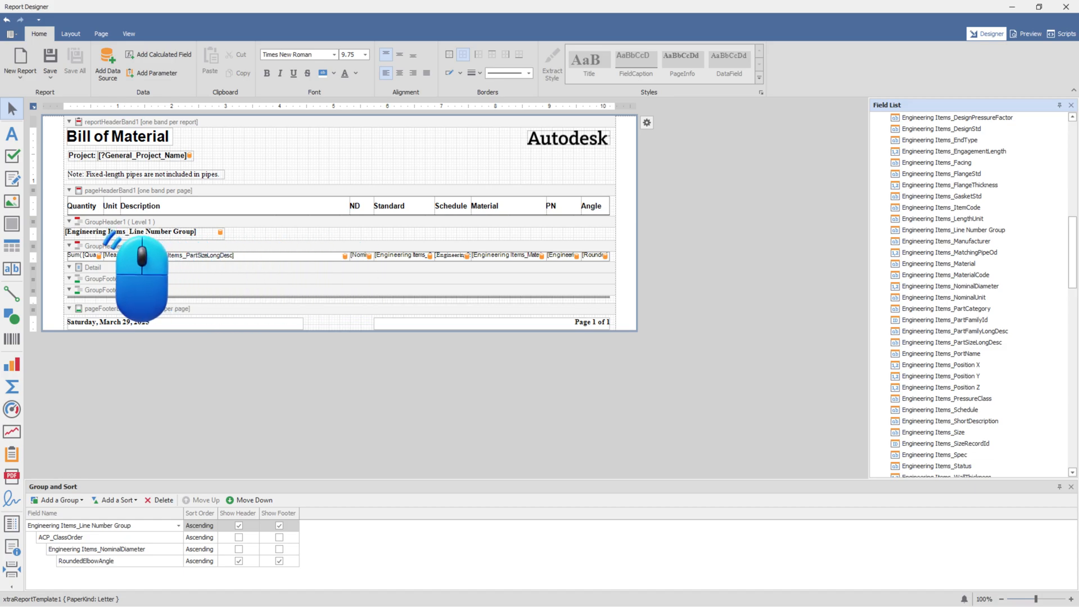
pyautogui.click(129, 33)
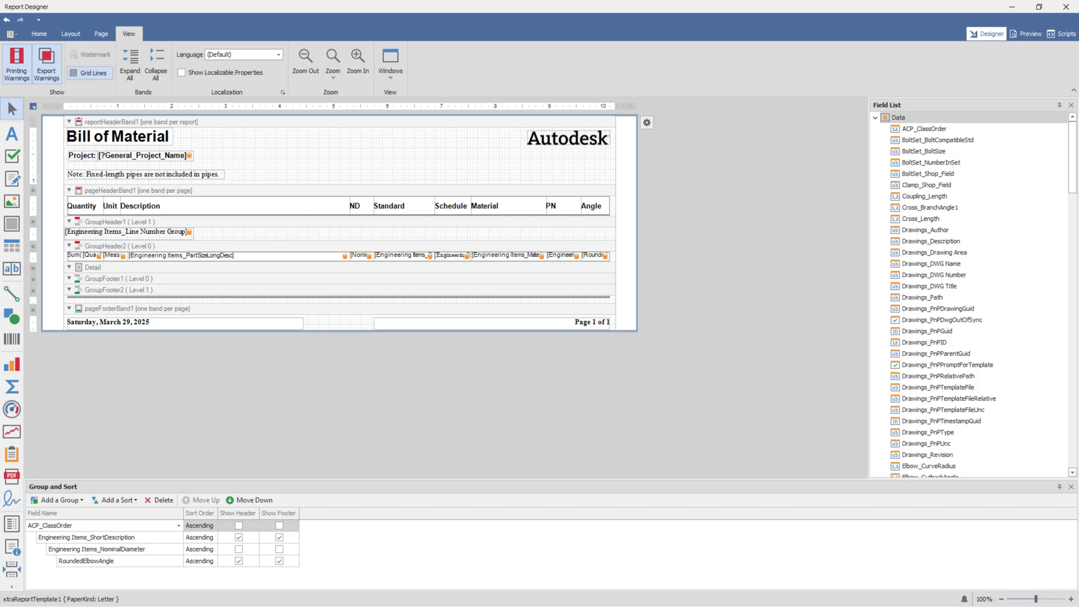
pyautogui.click(90, 537)
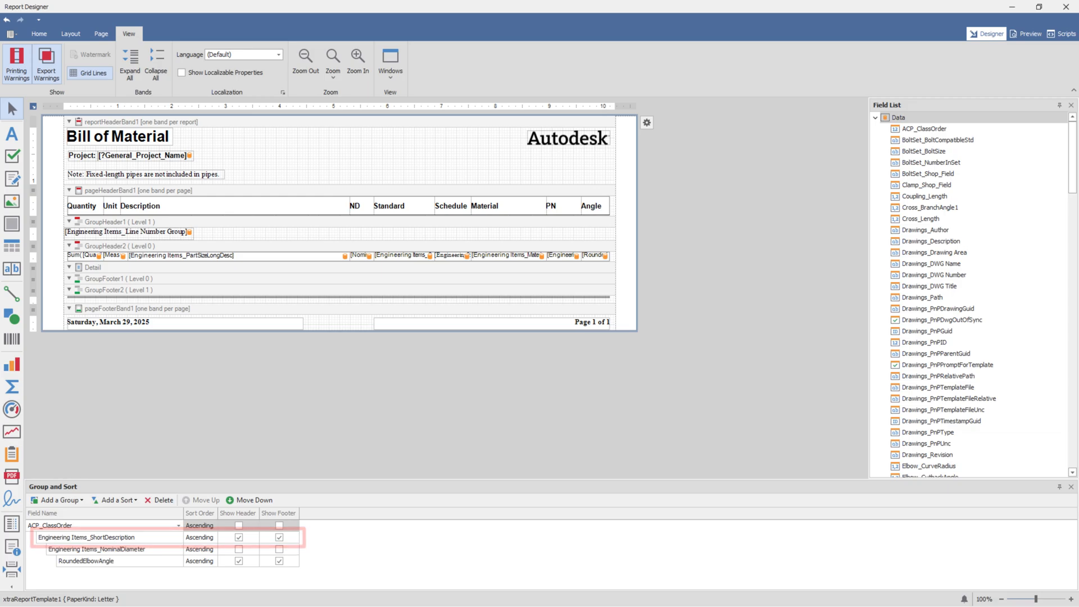
# Step: Change the ShortDescription grouping row to Engineering Items_Line Number Group as the first level
pyautogui.click(200, 537)
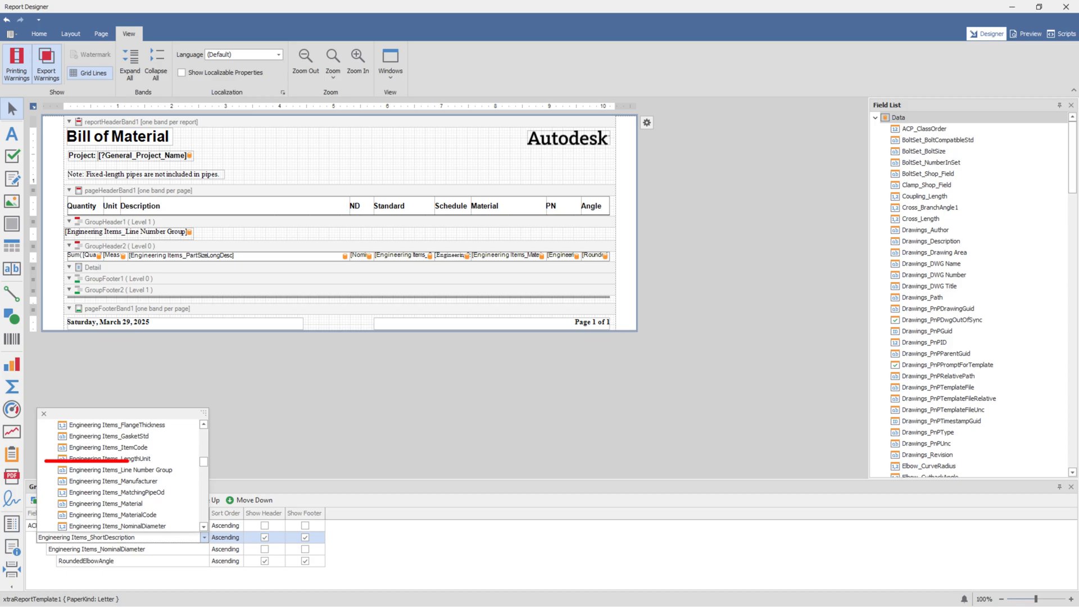
pyautogui.click(114, 470)
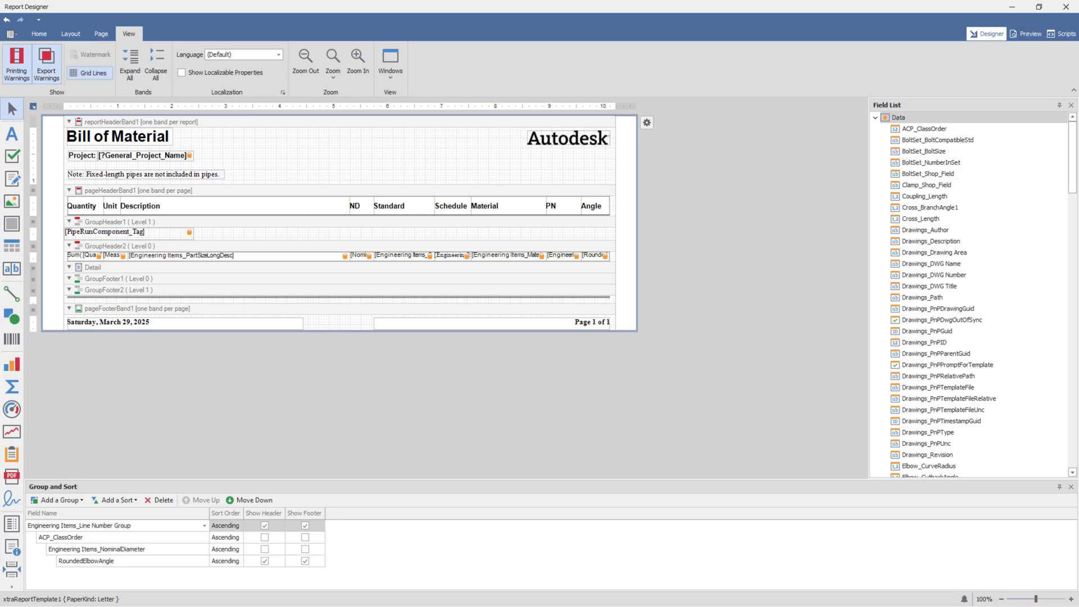
pyautogui.click(103, 231)
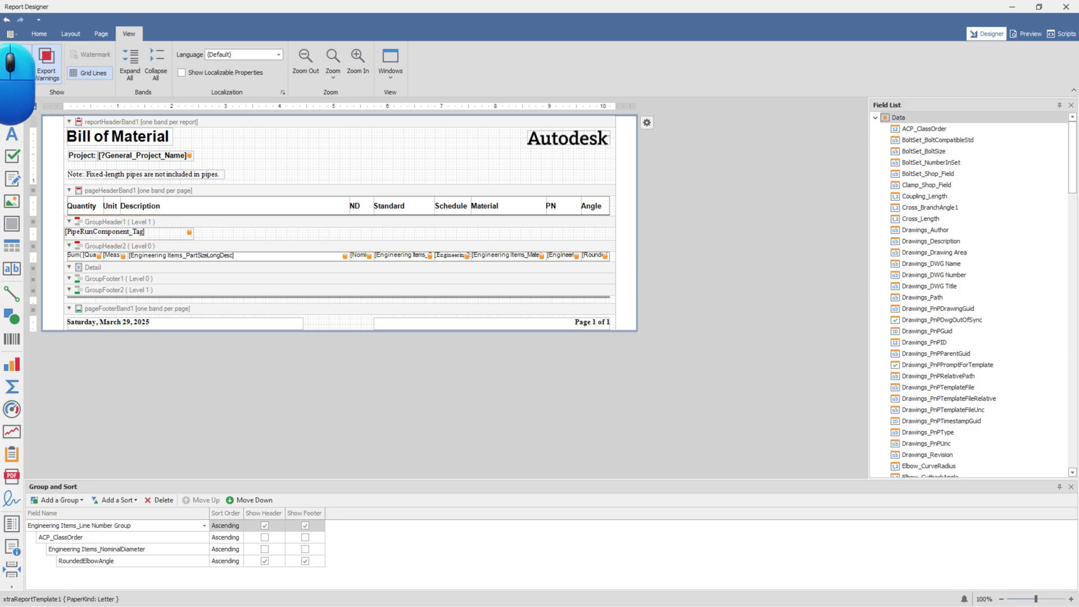
# Step: Save the edited layout and confirm the 3D Parts report configuration
pyautogui.click(10, 19)
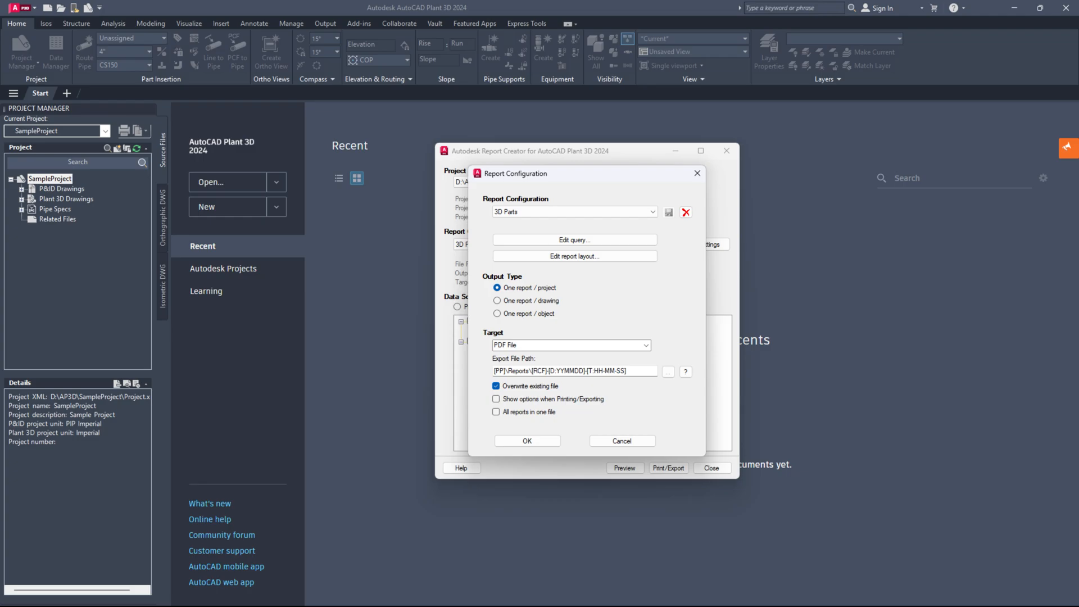
pyautogui.click(685, 212)
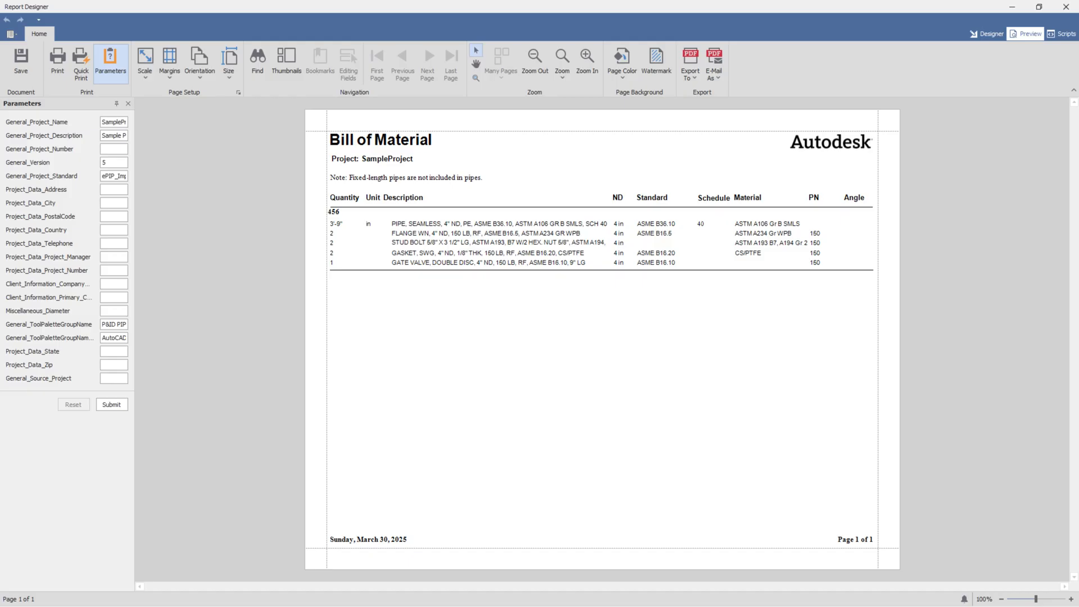
# Step: Check the preview shows 456 as the group heading above the pipe components
pyautogui.click(586, 63)
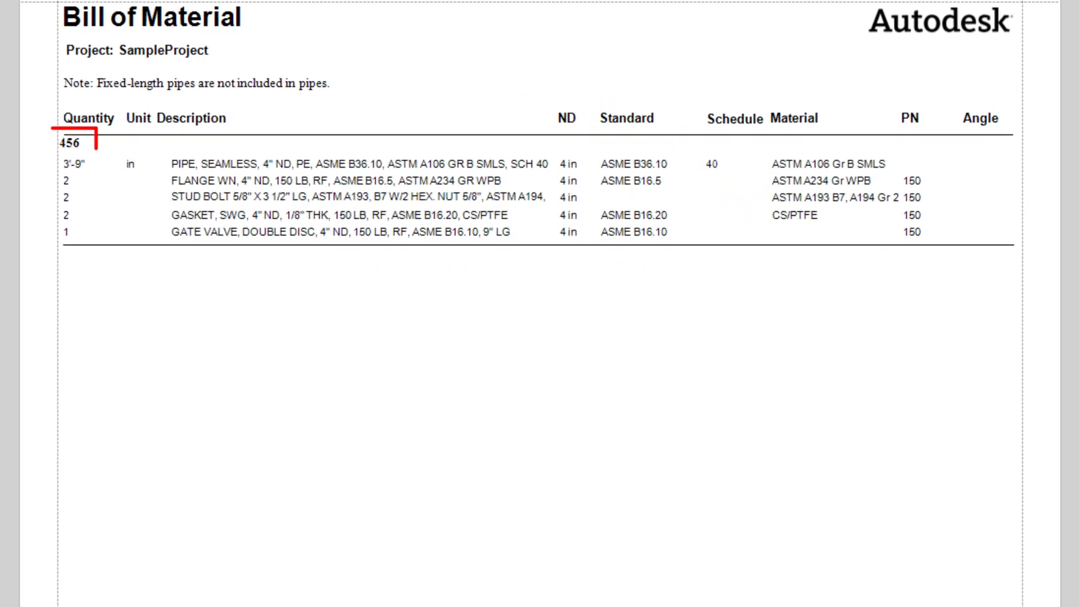